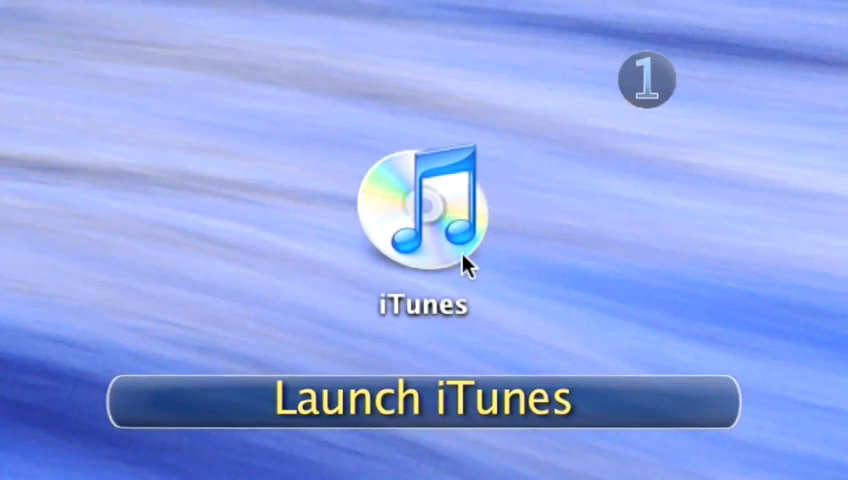
Select the iTunes application icon on the desktop to begin launching it.
{"action": "left_click", "coordinate": [425, 210]}
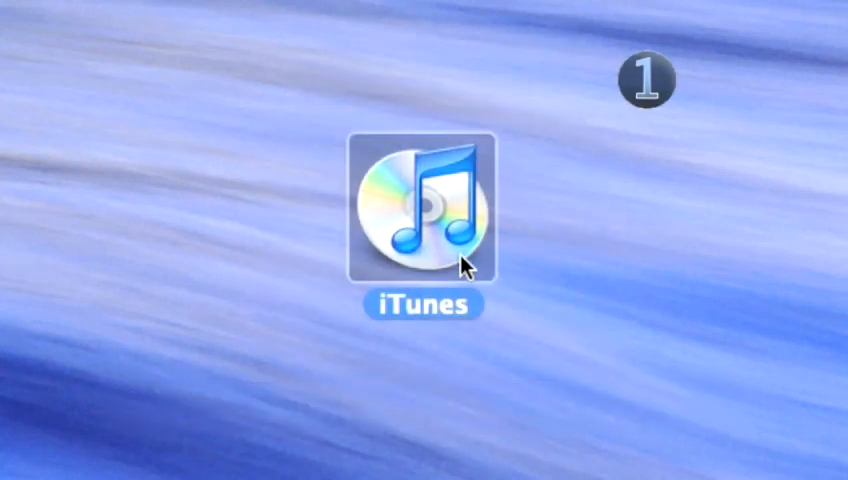